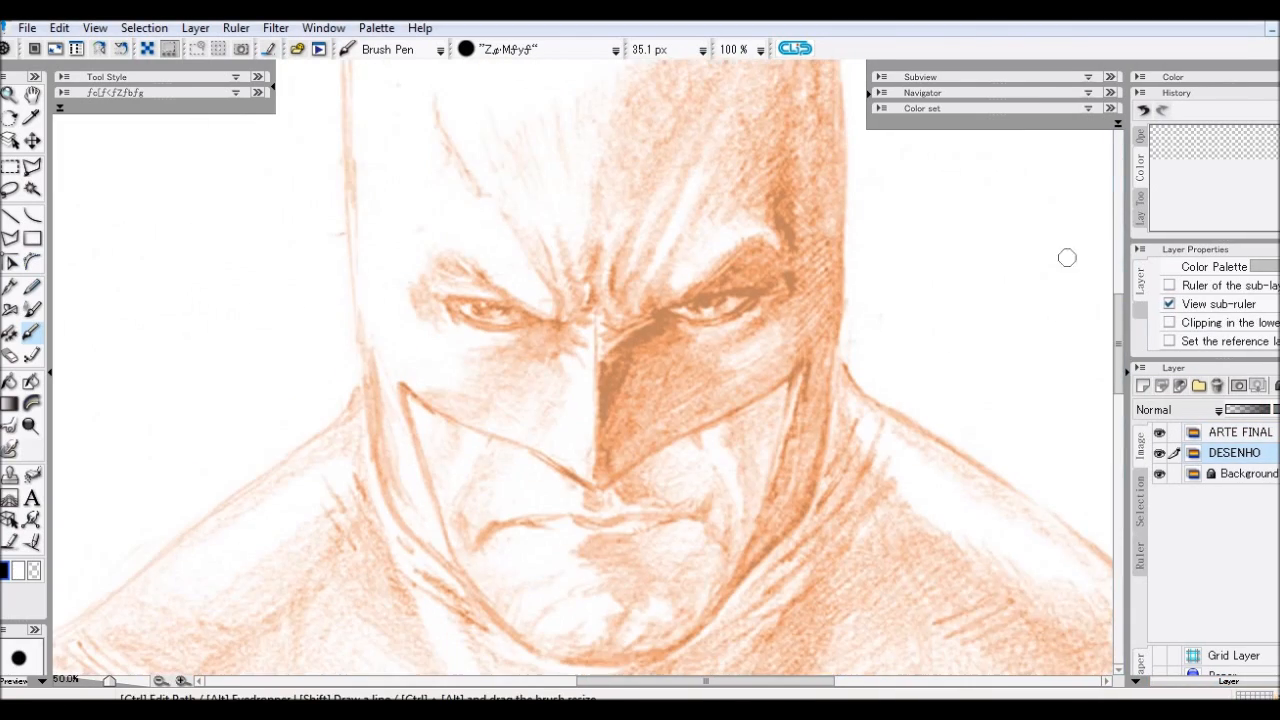
- On the ARTE FINAL layer, ink hatching above the brow and the right eyebrow
{"action": "left_click", "coordinate": [1238, 431]}
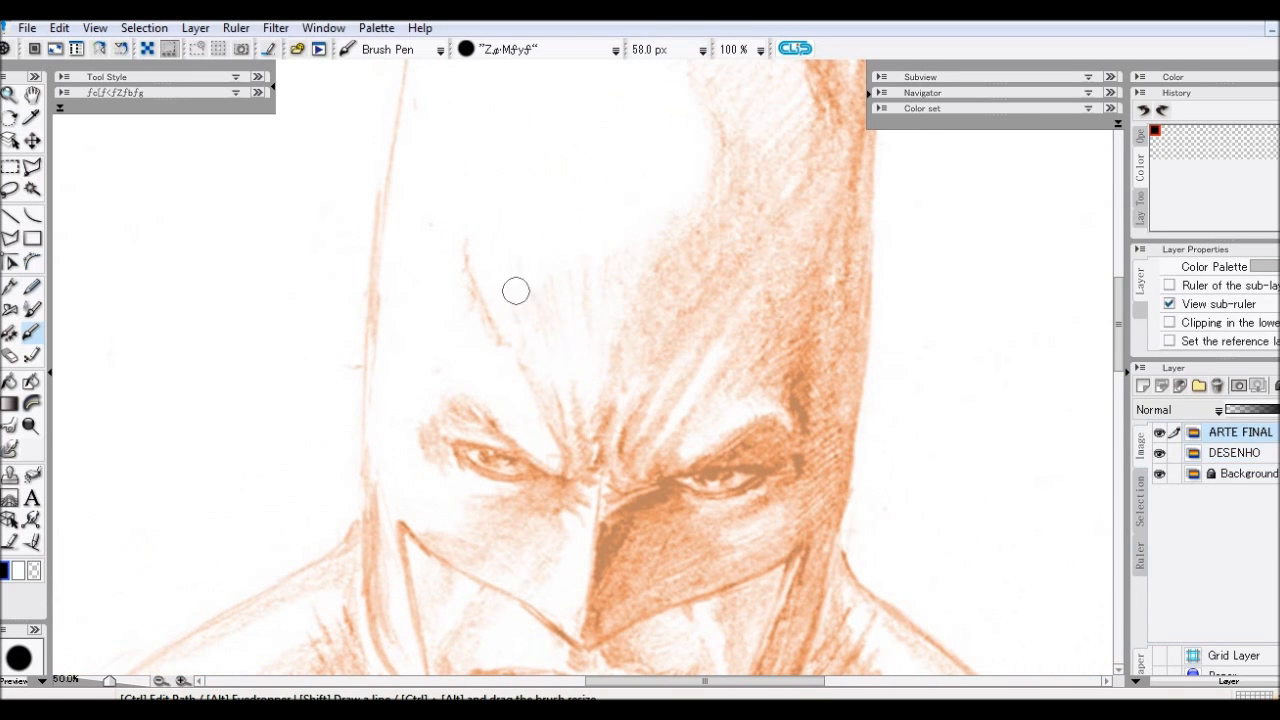
{"action": "left_click_drag", "start_coordinate": [520, 290], "coordinate": [665, 420]}
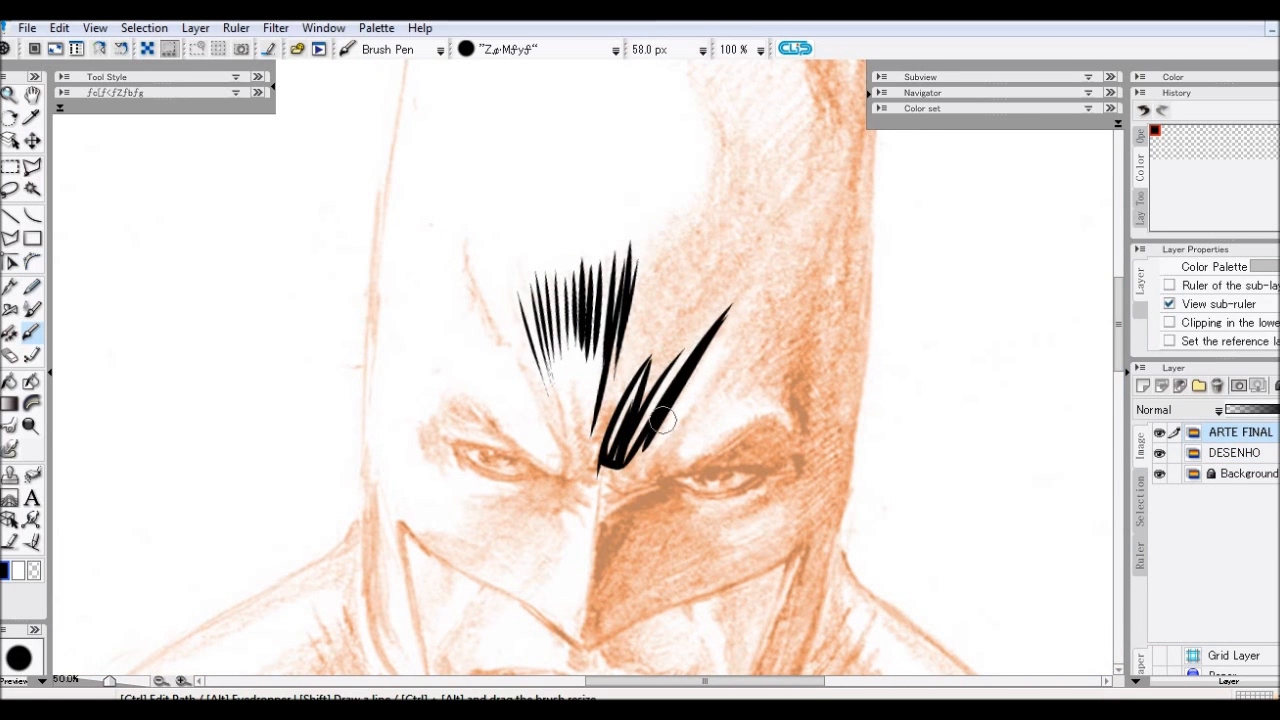
{"action": "left_click_drag", "start_coordinate": [650, 420], "coordinate": [760, 440]}
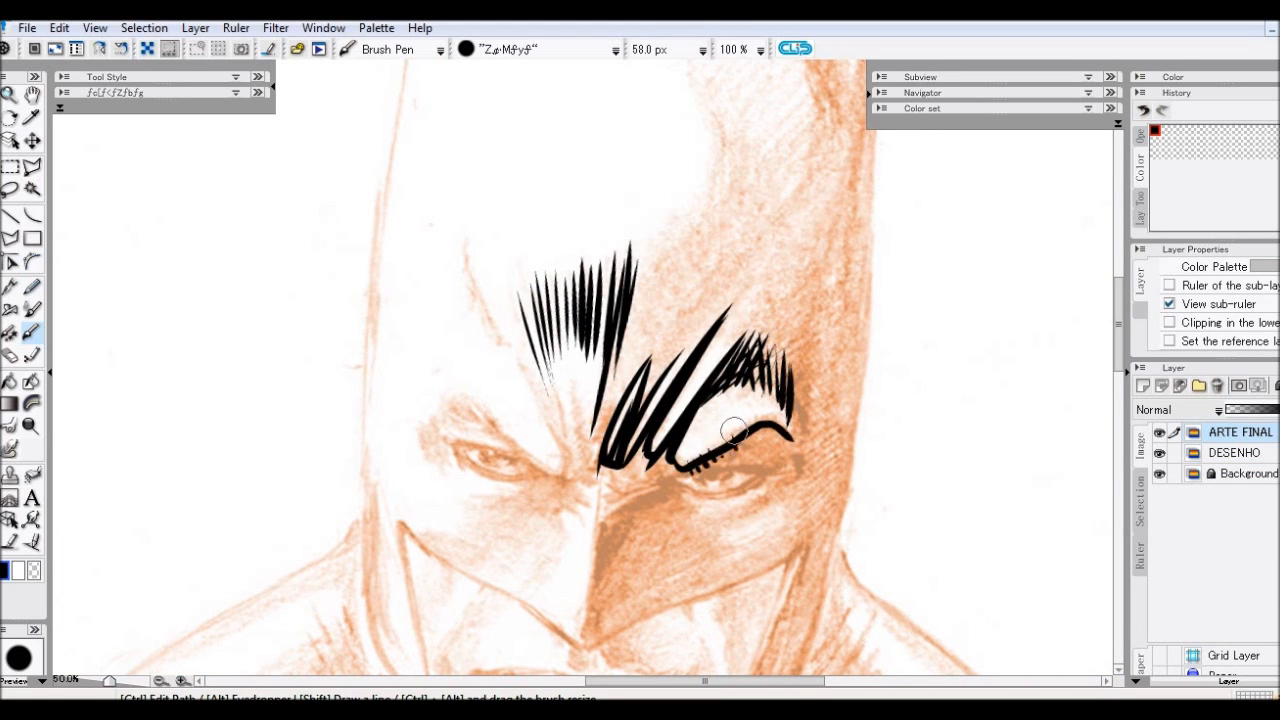
{"action": "scroll", "scroll_direction": "down", "scroll_amount": 3}
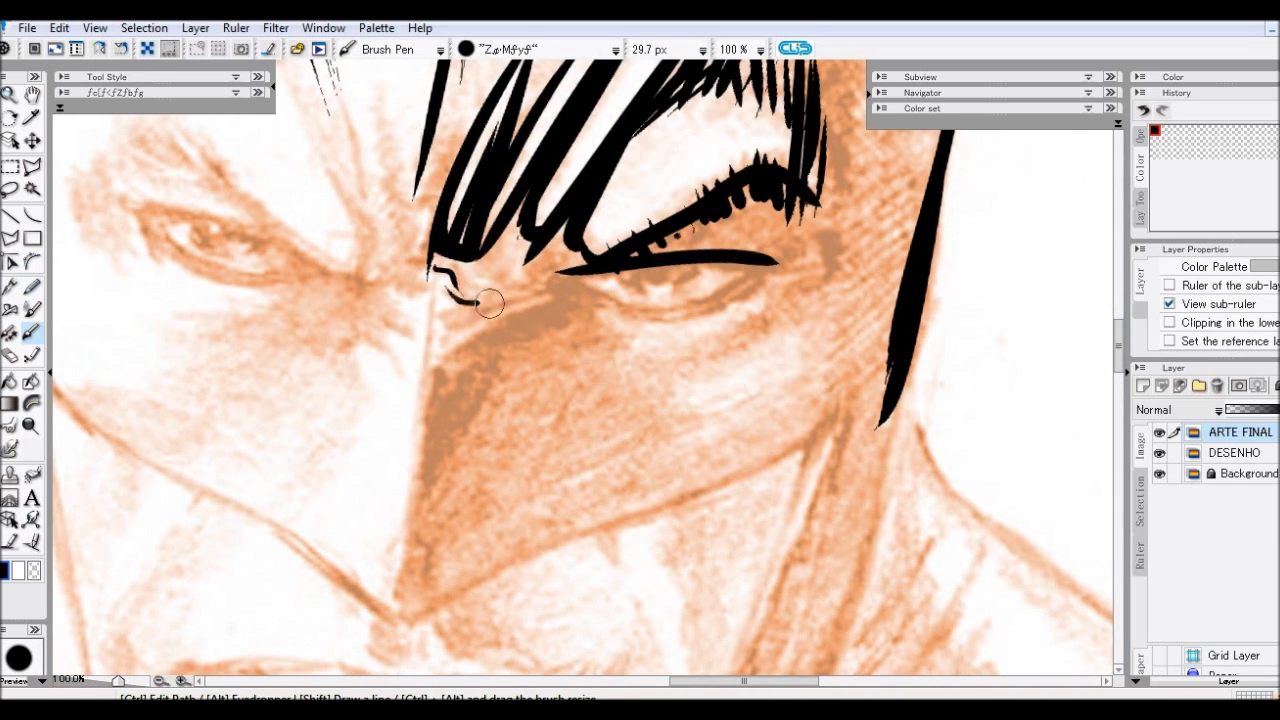
- Ink the brow crease, left eye, shadow under the lower lip and chin outline
{"action": "left_click_drag", "start_coordinate": [485, 305], "coordinate": [785, 460]}
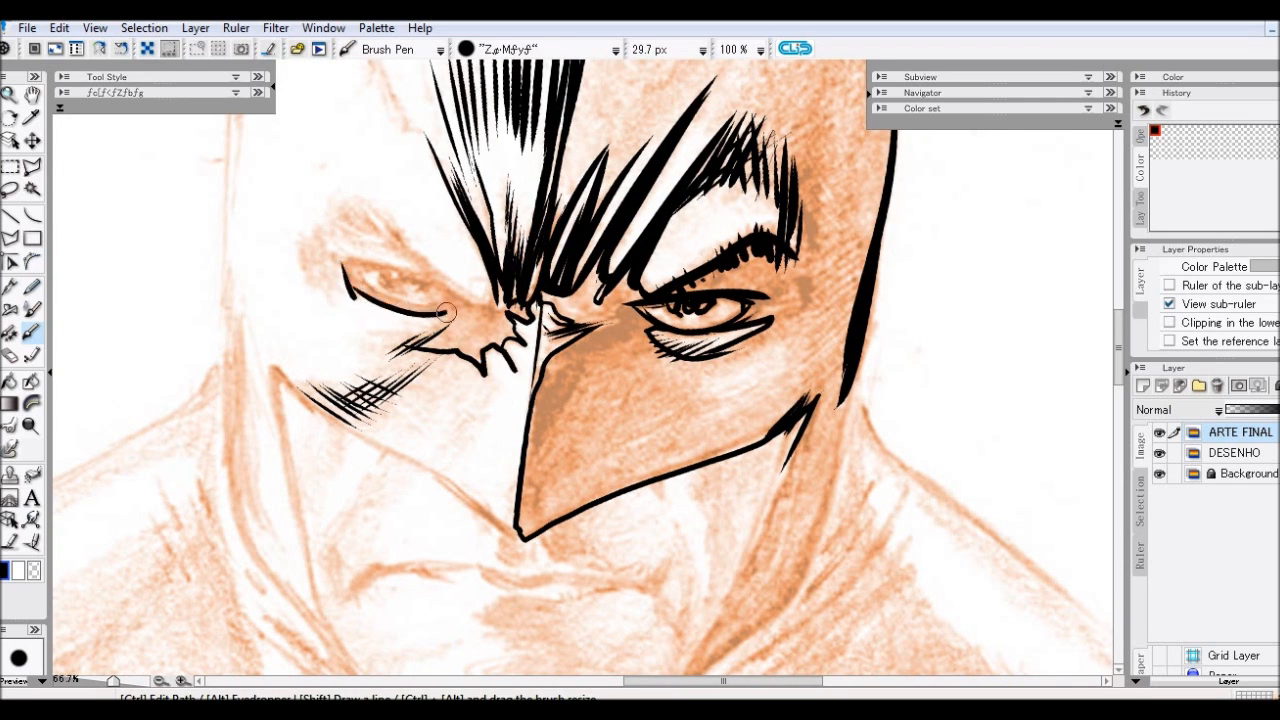
{"action": "left_click_drag", "start_coordinate": [445, 310], "coordinate": [478, 505]}
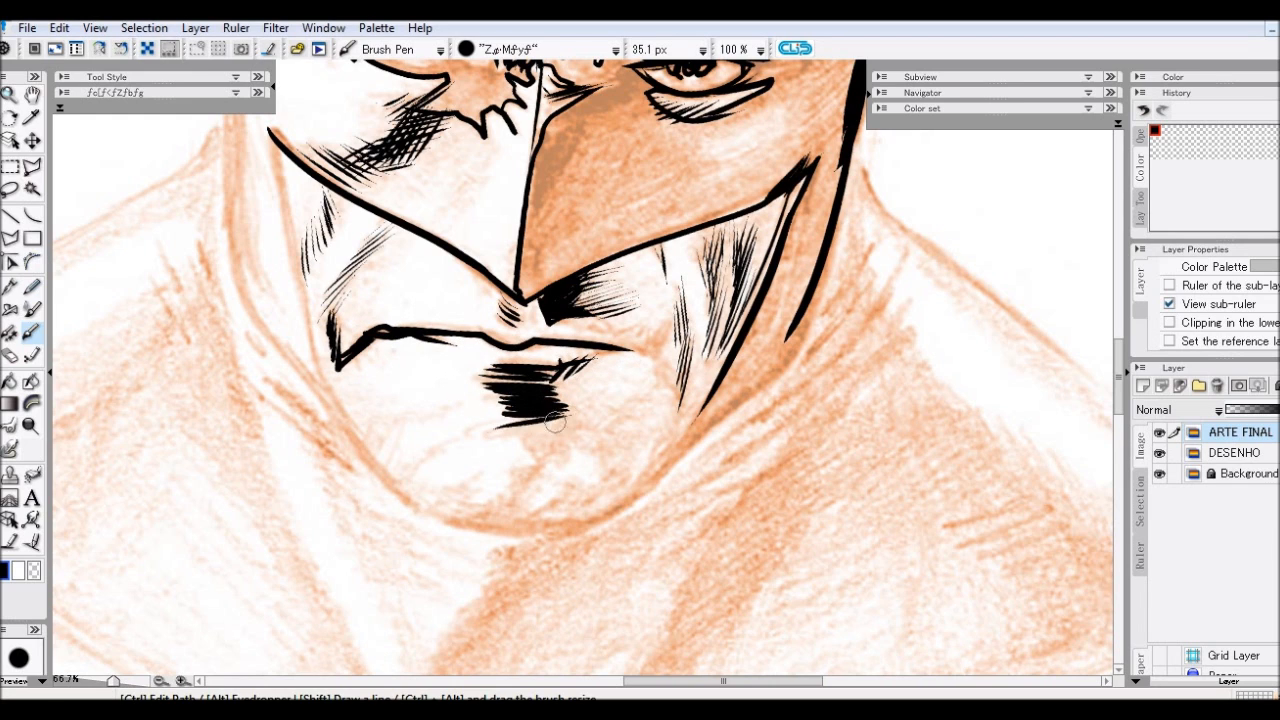
{"action": "left_click_drag", "start_coordinate": [560, 420], "coordinate": [640, 340]}
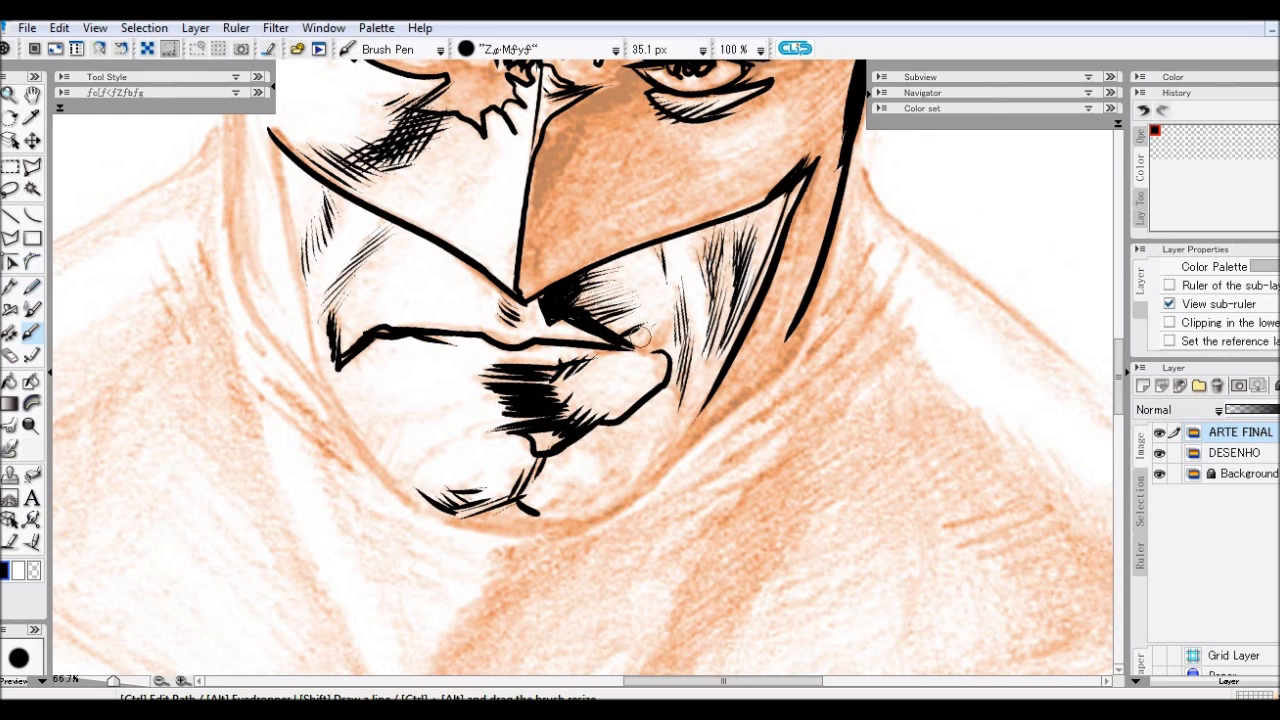
{"action": "left_click_drag", "start_coordinate": [640, 340], "coordinate": [570, 490]}
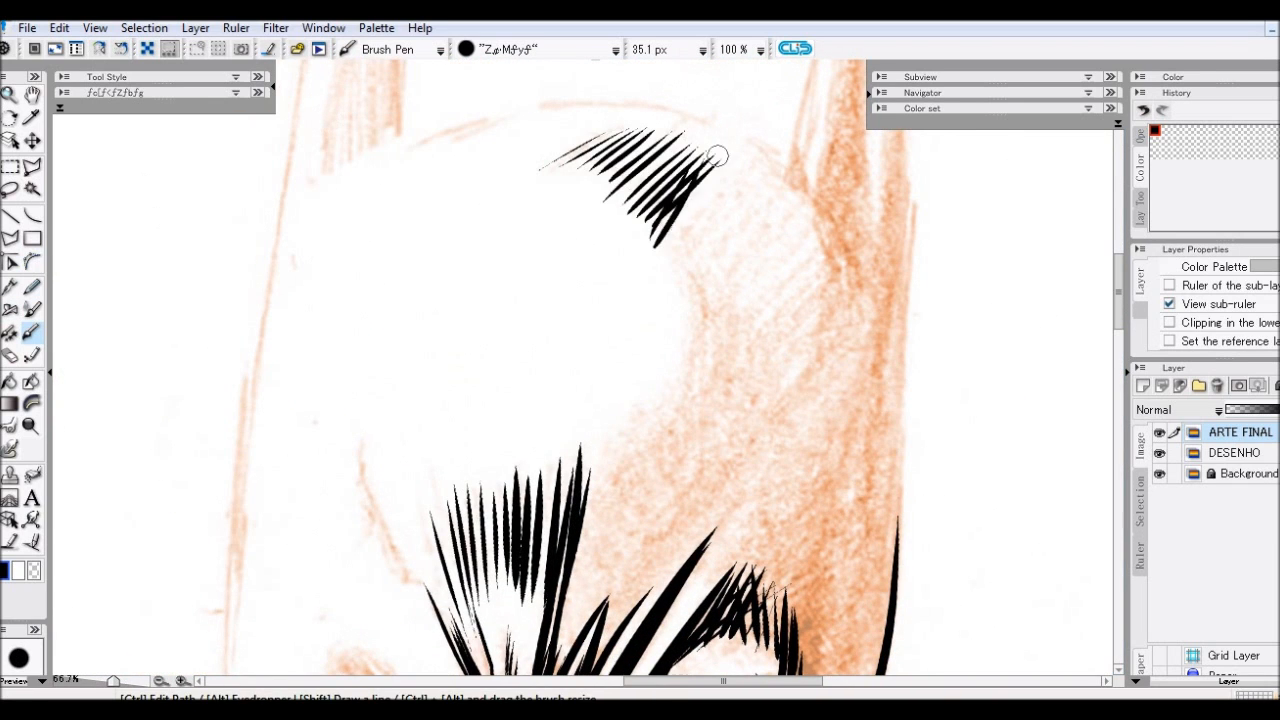
- Hatch along the top of the cowl with the Brush Pen
{"action": "left_click_drag", "start_coordinate": [715, 160], "coordinate": [785, 250]}
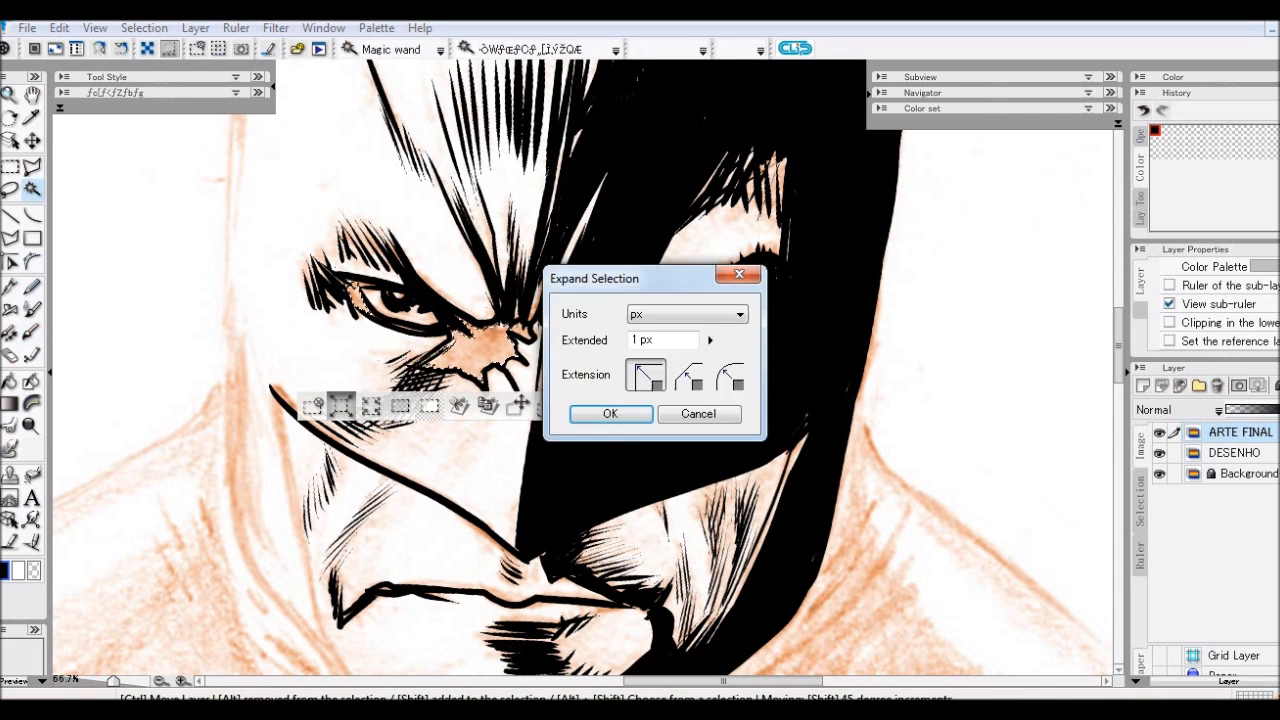
- Confirm the selection expansion and add ink detail to the cowl's shadowed side
{"action": "left_click", "coordinate": [610, 413]}
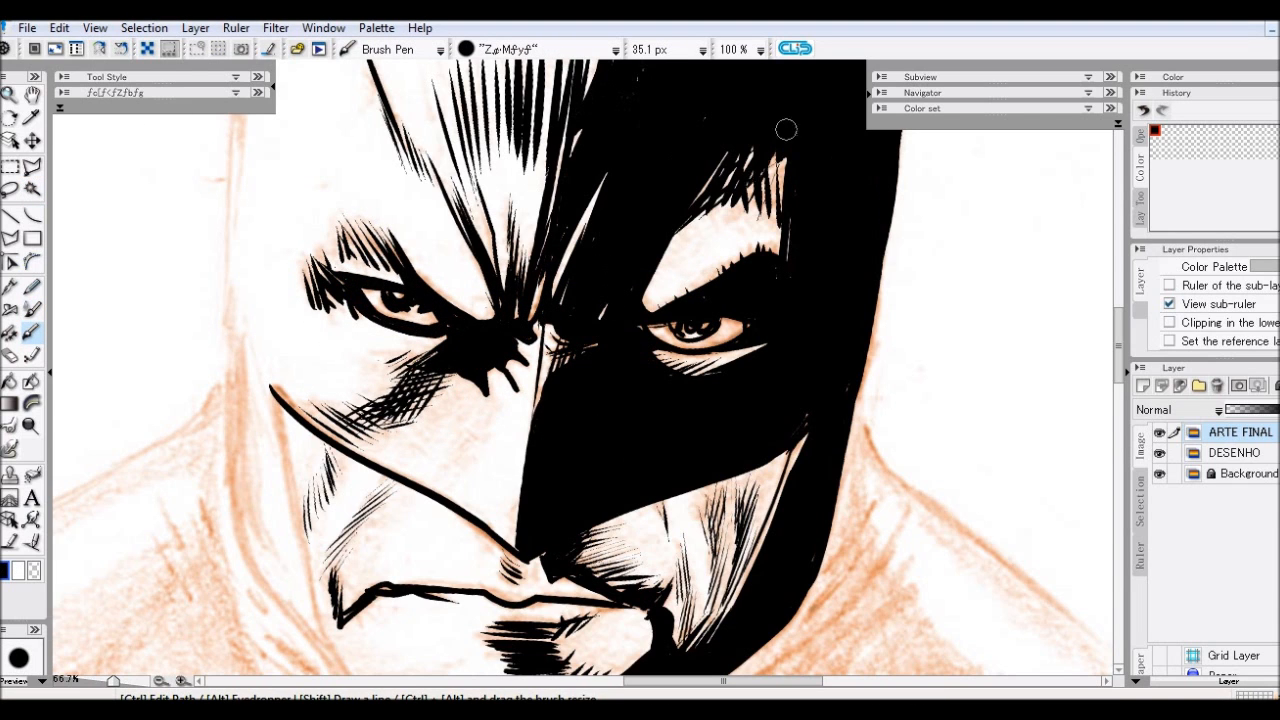
{"action": "left_click_drag", "start_coordinate": [790, 140], "coordinate": [585, 365]}
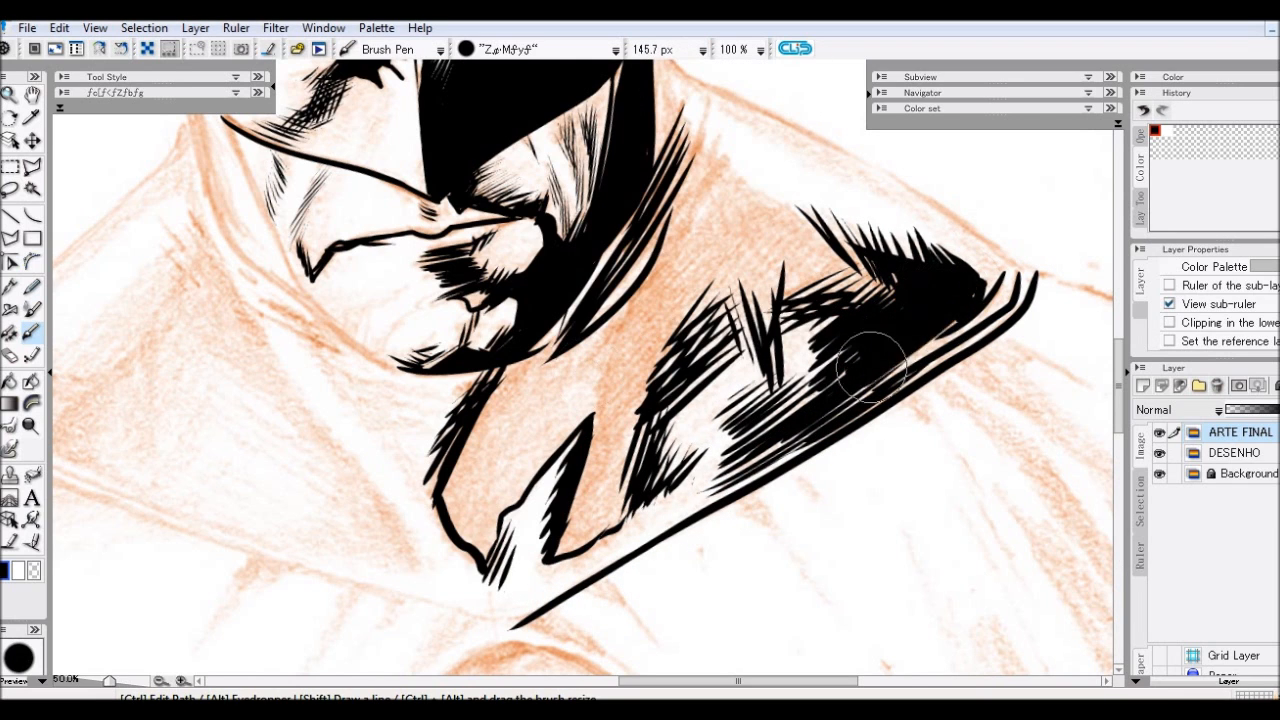
- Darken the right cape collar with heavy black hatching
{"action": "left_click_drag", "start_coordinate": [870, 370], "coordinate": [555, 345]}
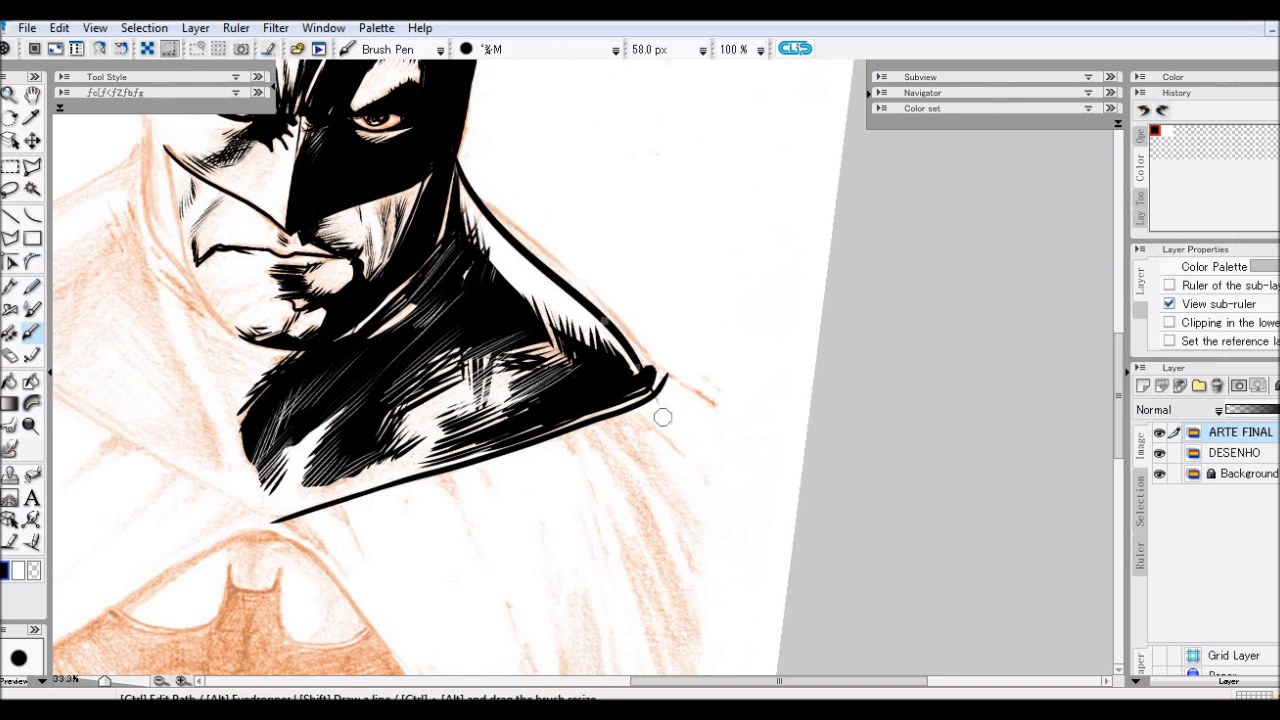
- Ink fold strokes down the cape's right edge and outline the top of the cowl's head
{"action": "scroll", "scroll_direction": "down", "scroll_amount": 3}
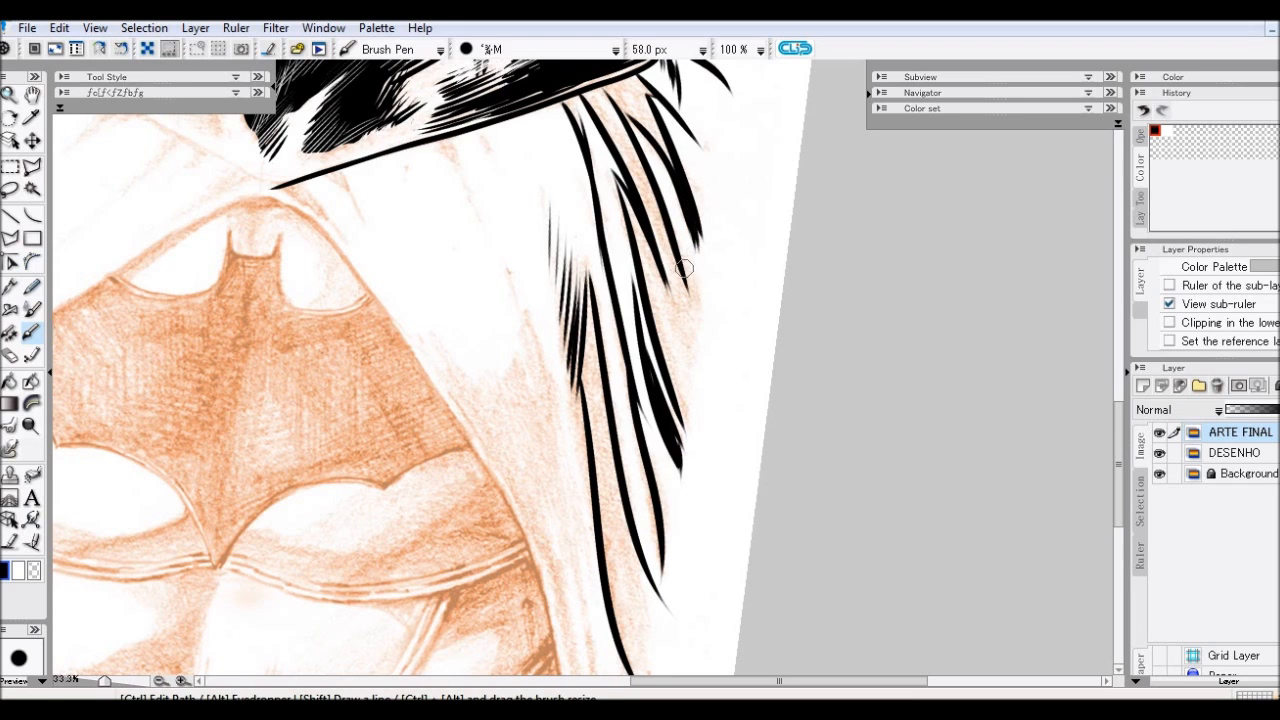
{"action": "left_click_drag", "start_coordinate": [680, 270], "coordinate": [330, 165]}
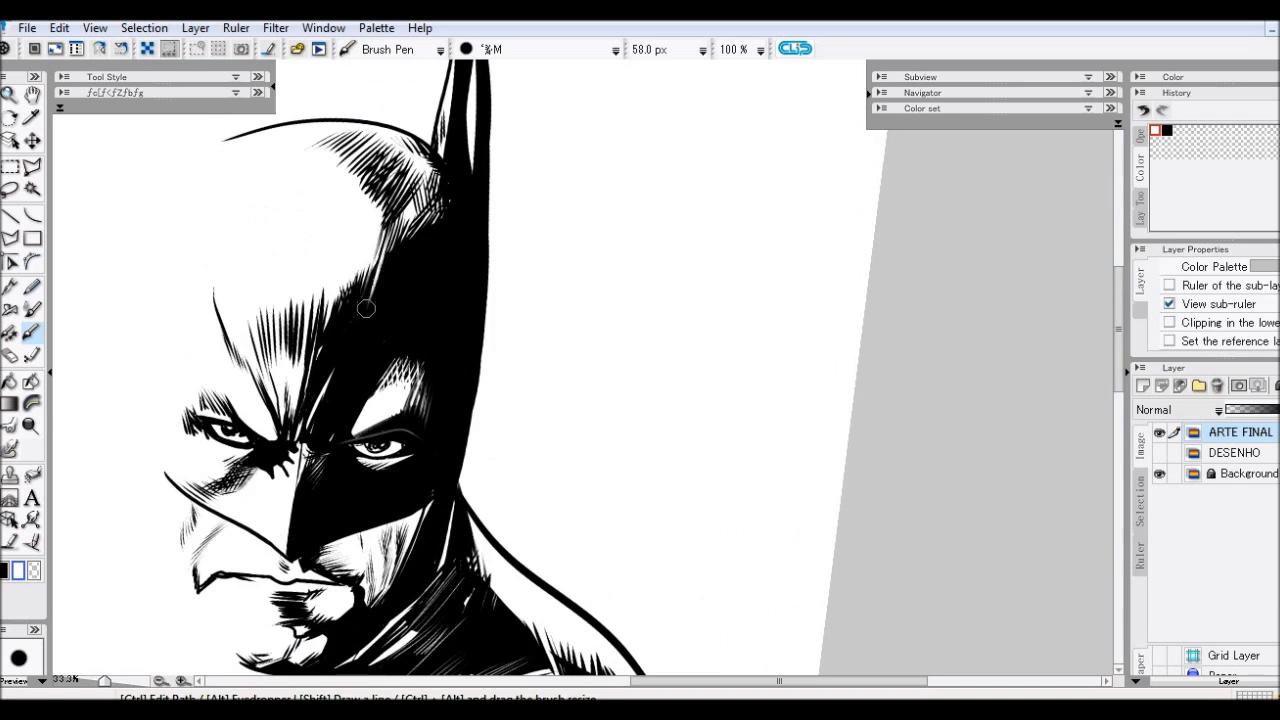
{"action": "left_click_drag", "start_coordinate": [365, 308], "coordinate": [420, 231]}
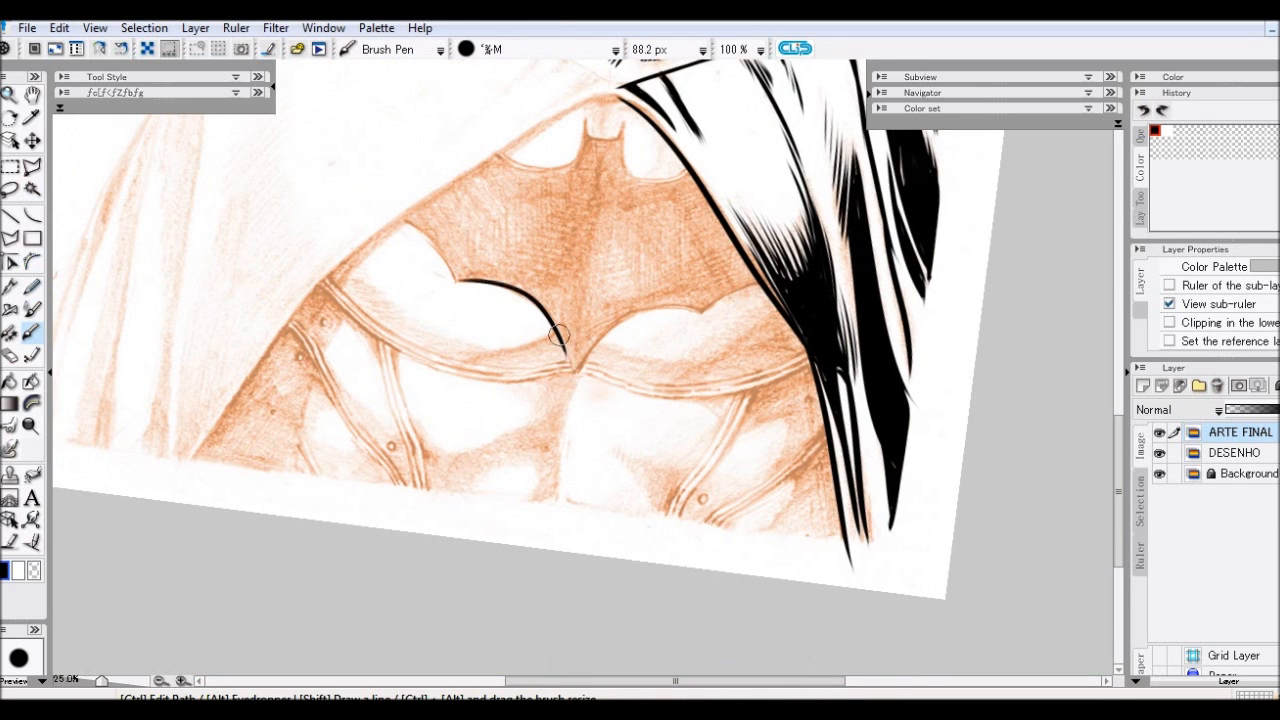
- Ink the chest emblem outline, the left side of the neck and hatch the left shoulder
{"action": "left_click_drag", "start_coordinate": [560, 335], "coordinate": [190, 475]}
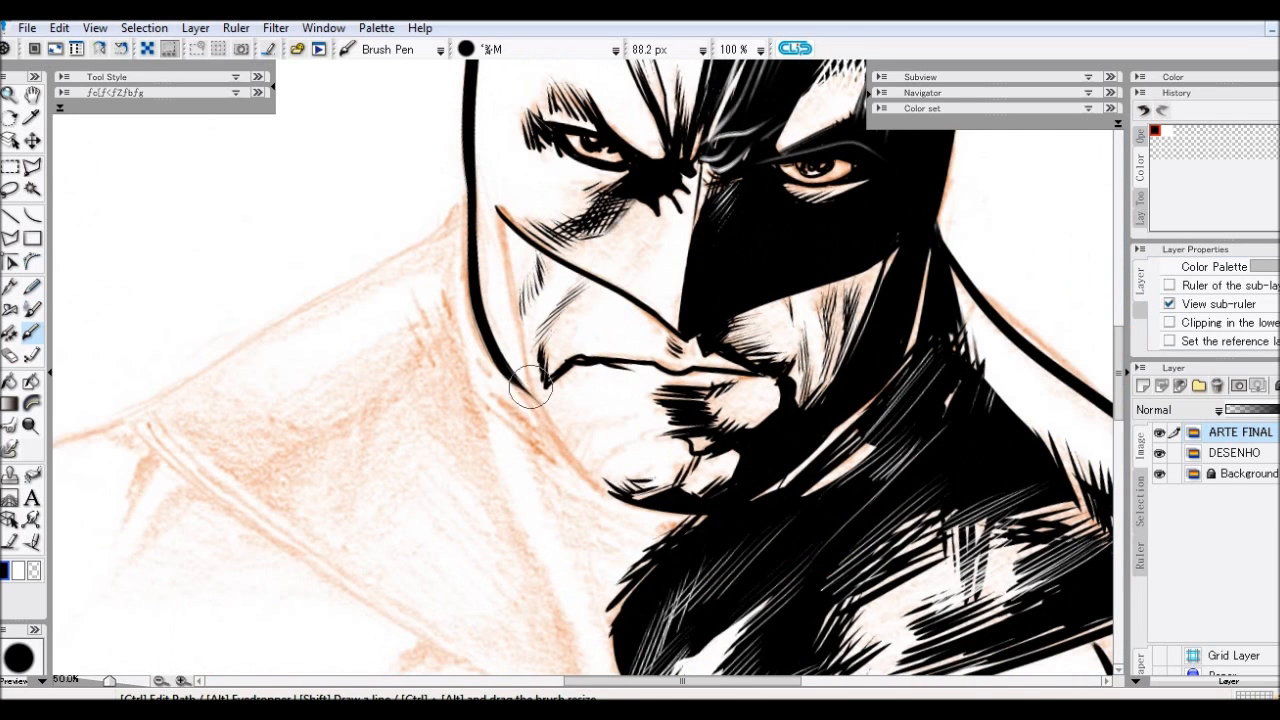
{"action": "left_click_drag", "start_coordinate": [530, 388], "coordinate": [138, 400]}
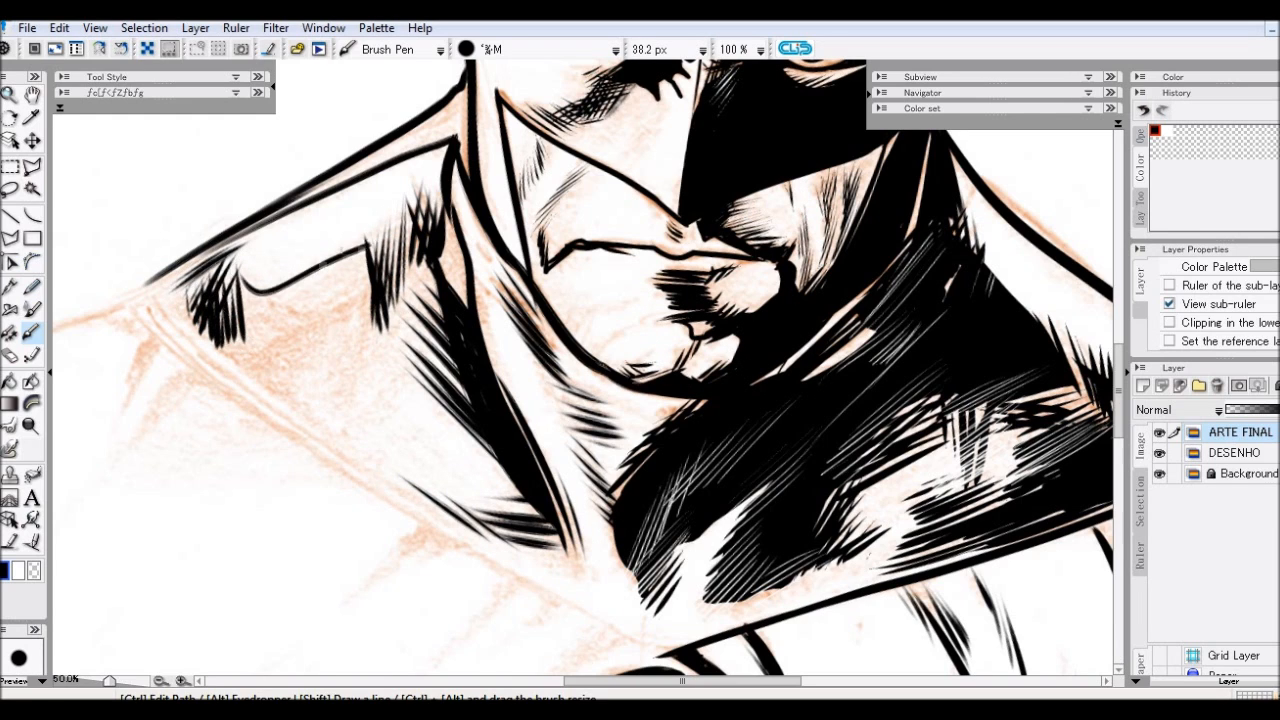
{"action": "left_click_drag", "start_coordinate": [390, 215], "coordinate": [340, 418]}
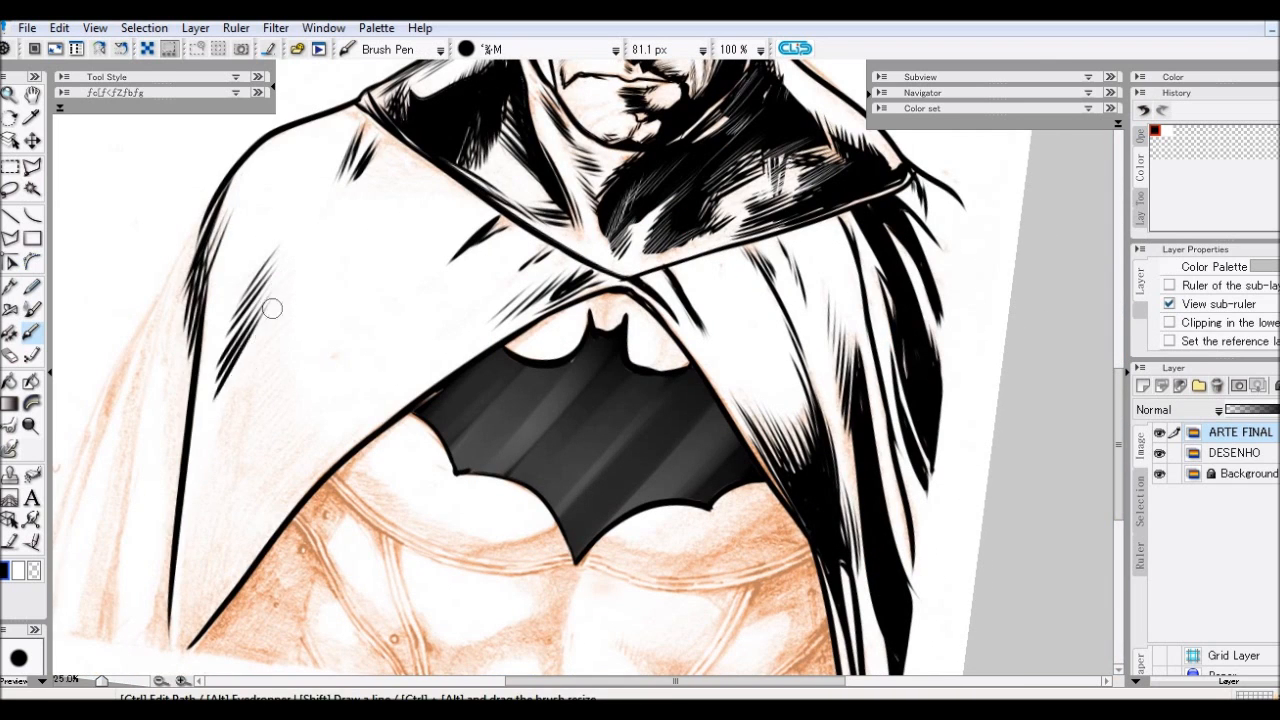
- Add long black fold strokes to the cape's left side
{"action": "left_click_drag", "start_coordinate": [273, 308], "coordinate": [155, 471]}
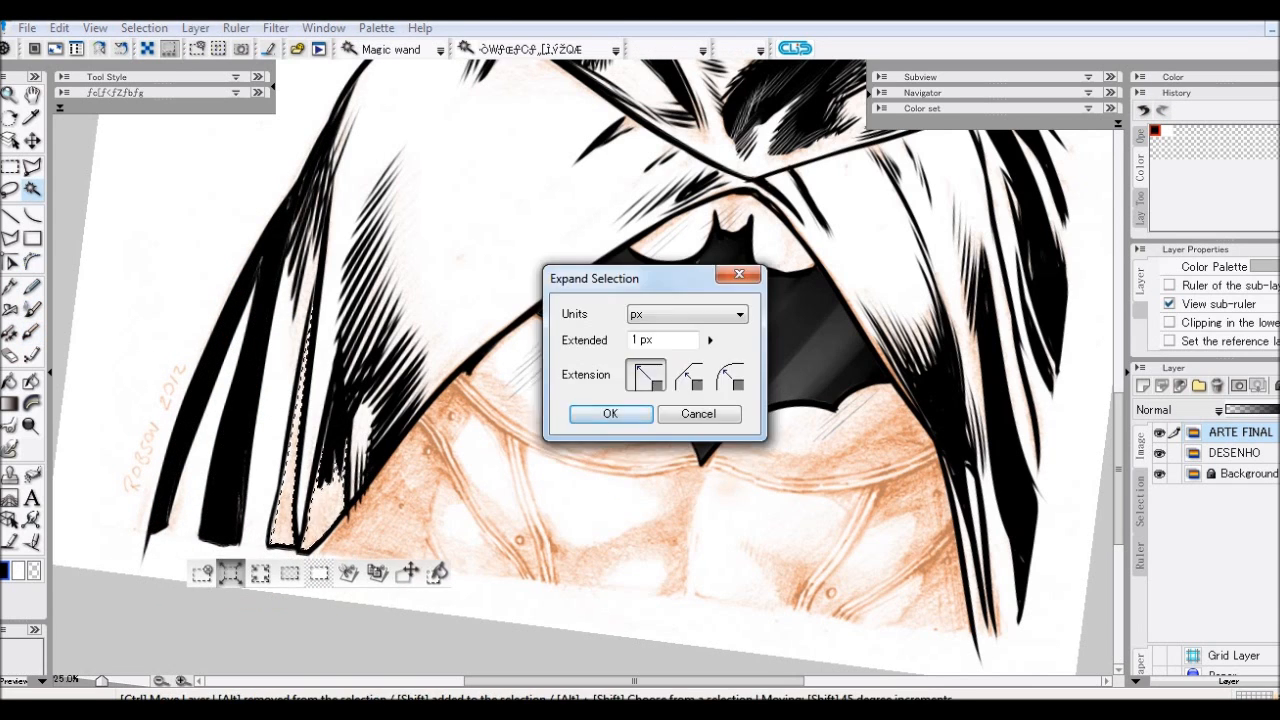
- Confirm the 1-pixel selection expansion
{"action": "left_click", "coordinate": [610, 413]}
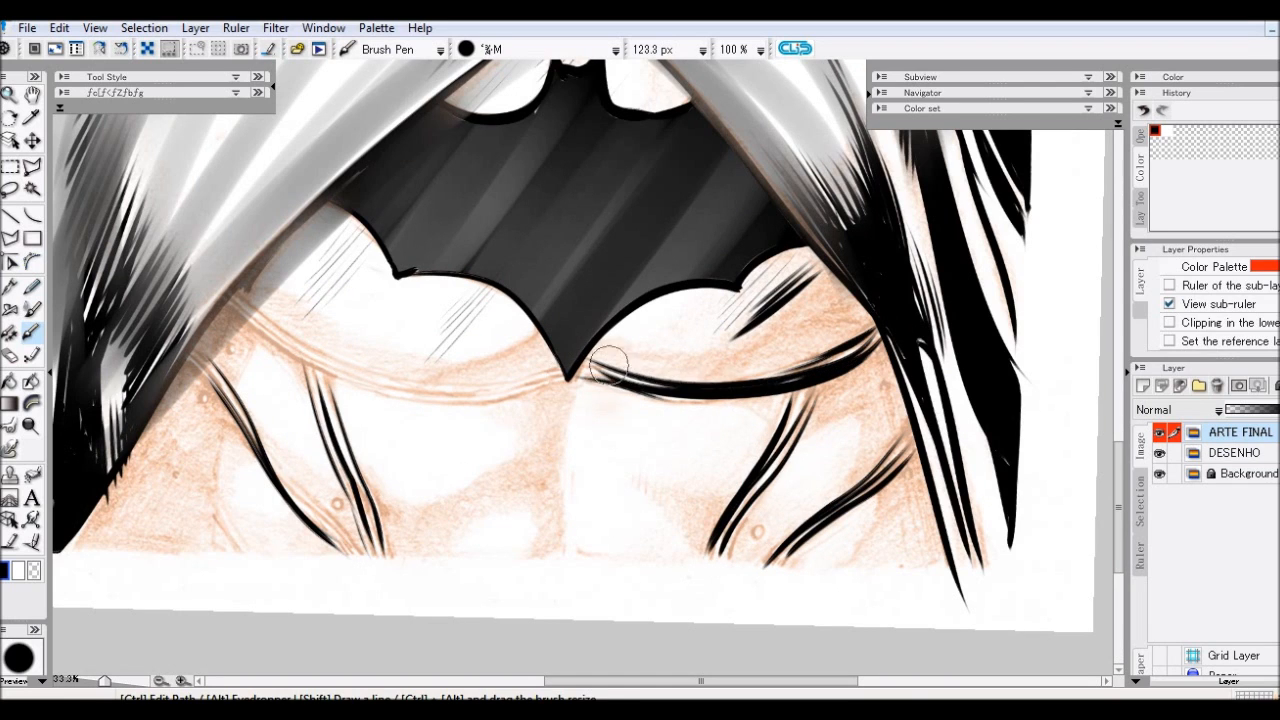
- Ink the curved chest lines on the right and left of the emblem at 123 px
{"action": "left_click_drag", "start_coordinate": [610, 370], "coordinate": [235, 300]}
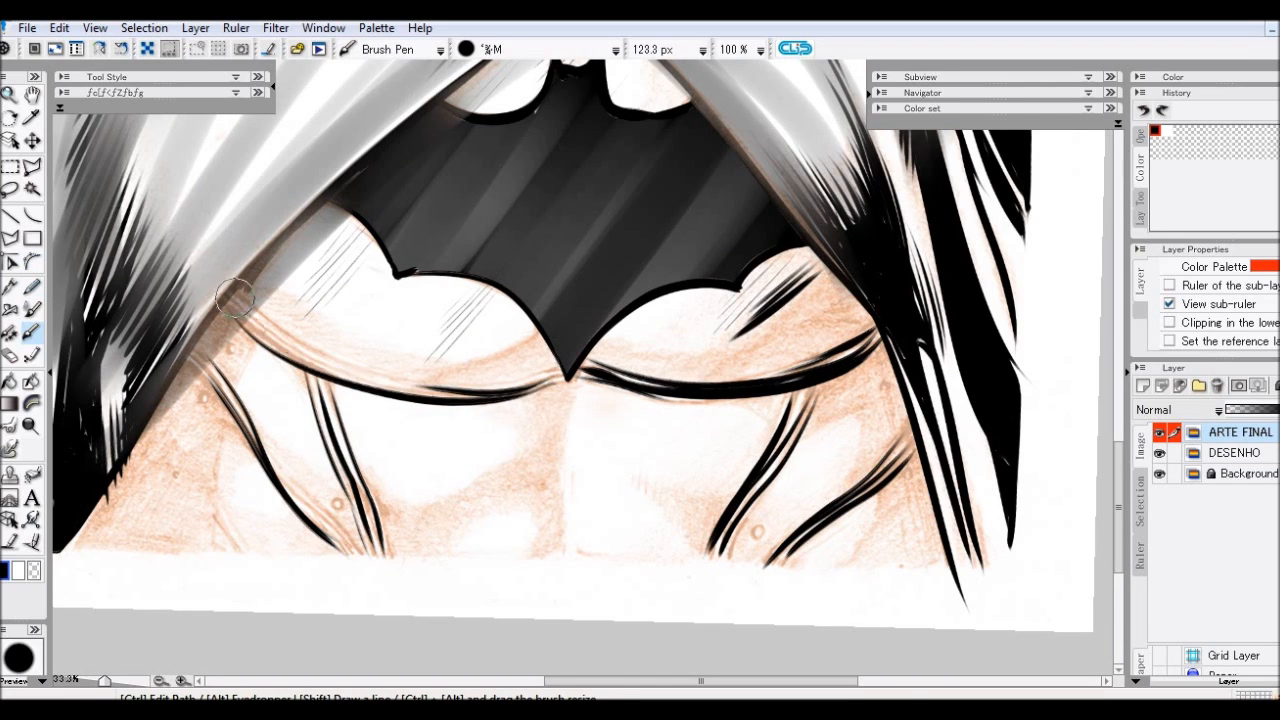
{"action": "left_click_drag", "start_coordinate": [235, 297], "coordinate": [710, 352]}
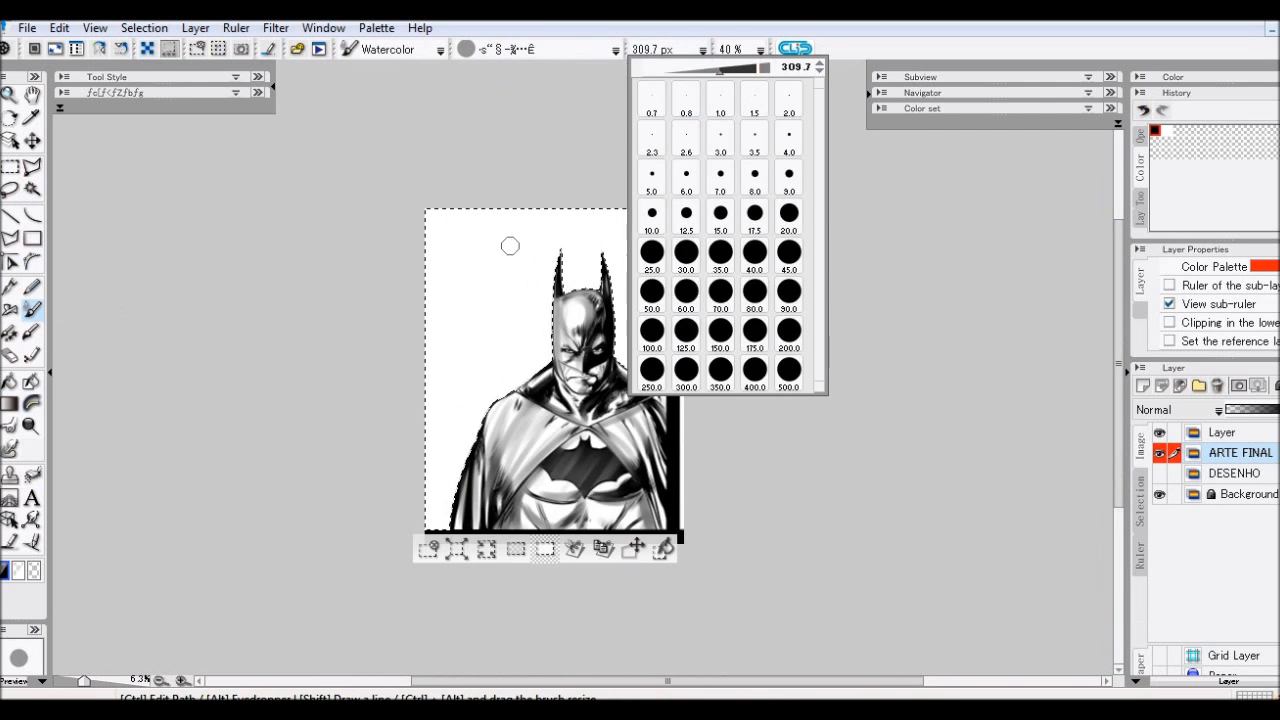
- Switch to the Airbrush with a yellow colour, then hand-letter the red title at upper left
{"action": "left_click", "coordinate": [348, 48]}
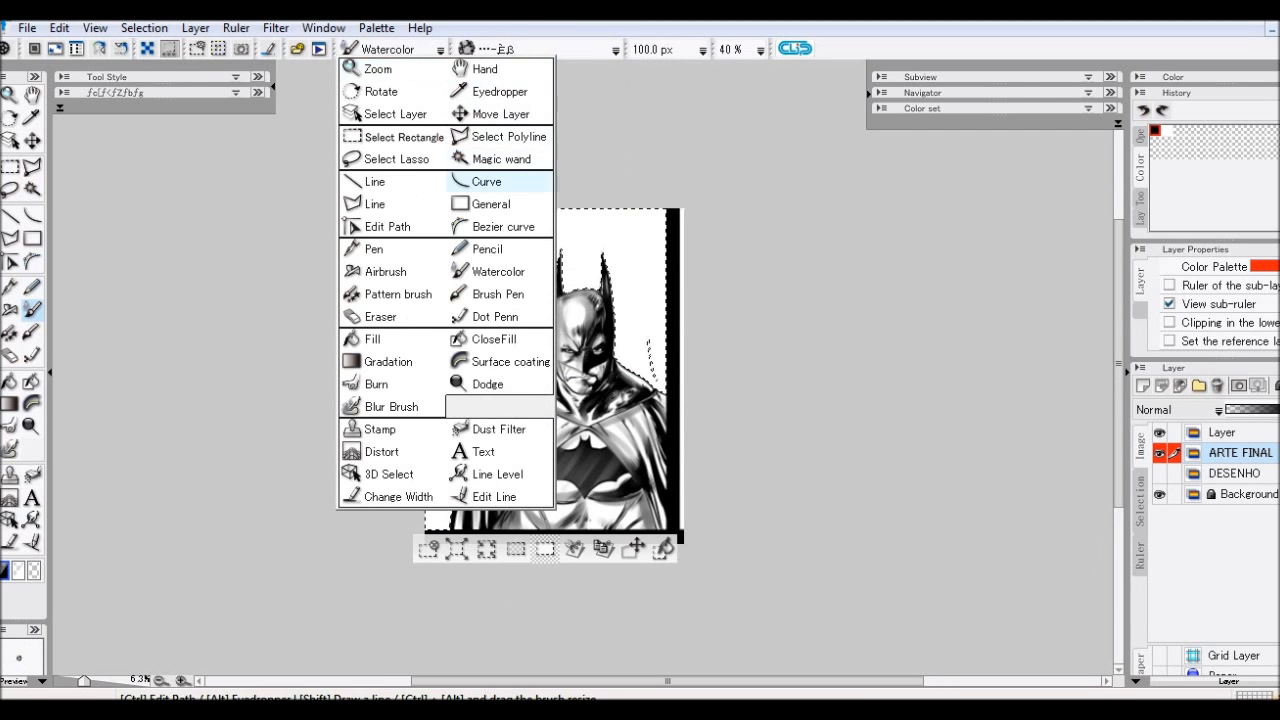
{"action": "left_click", "coordinate": [385, 271]}
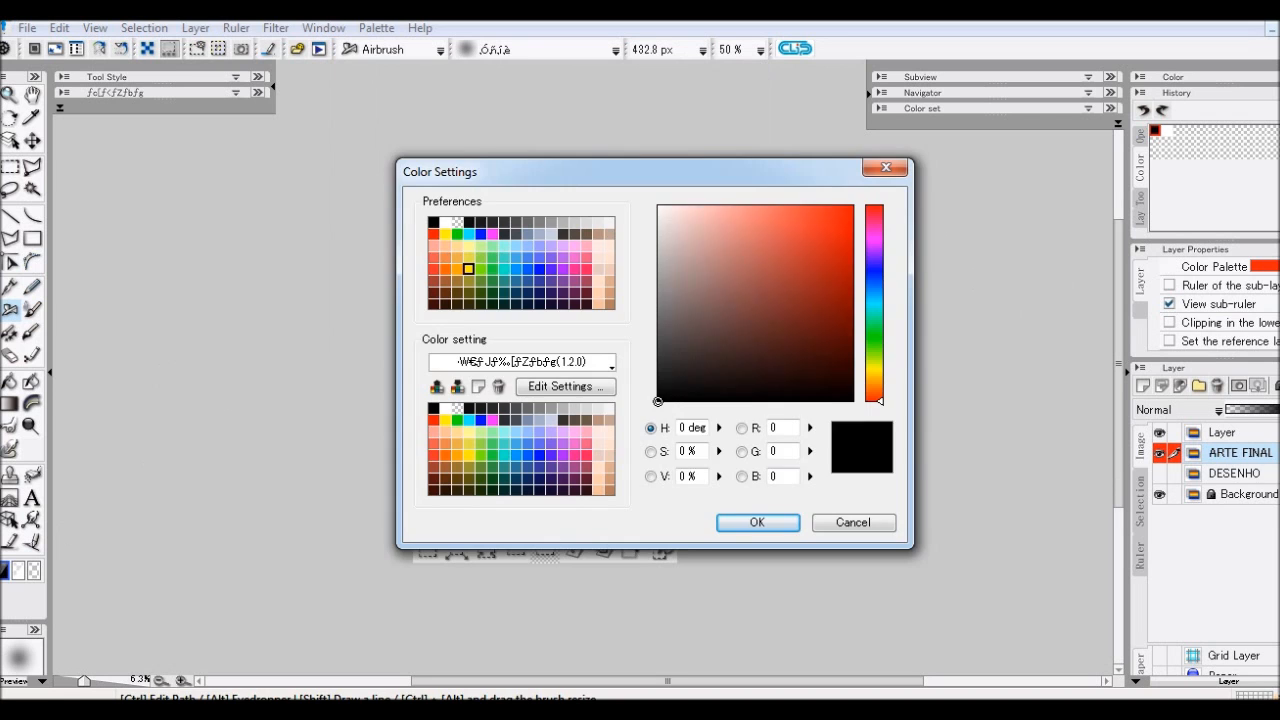
{"action": "left_click", "coordinate": [757, 522]}
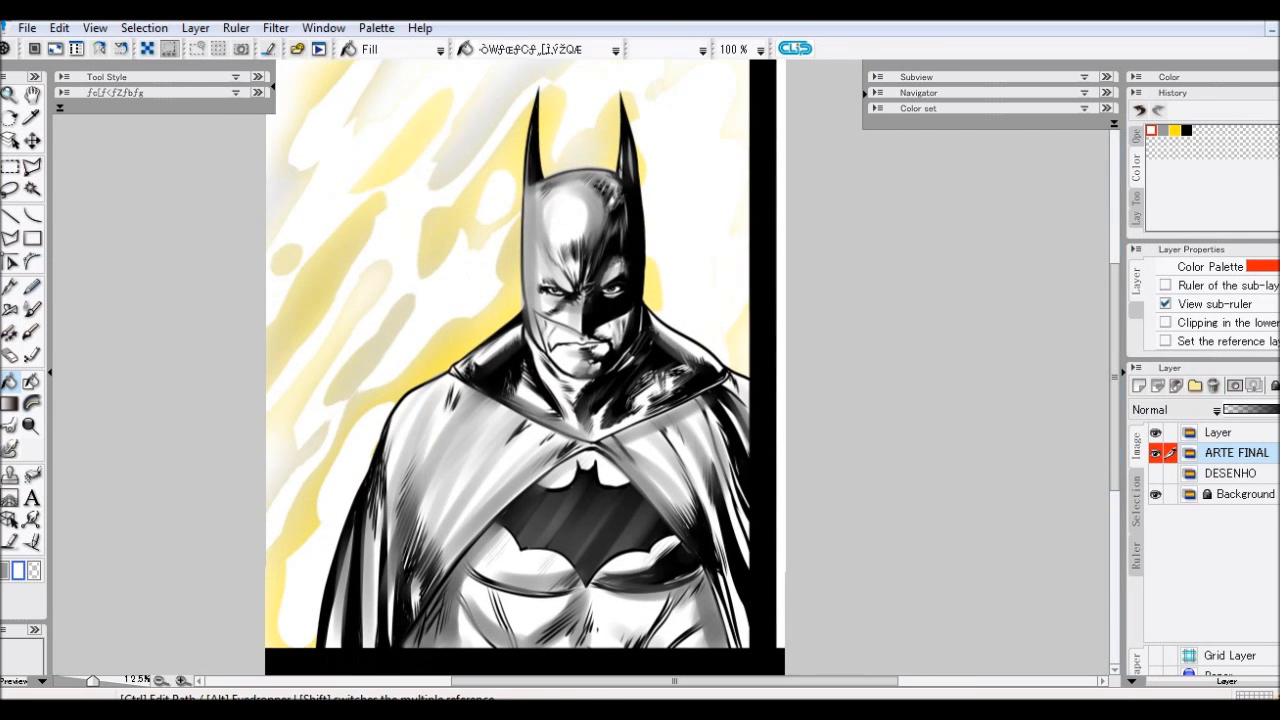
{"action": "left_click_drag", "start_coordinate": [280, 300], "coordinate": [470, 160]}
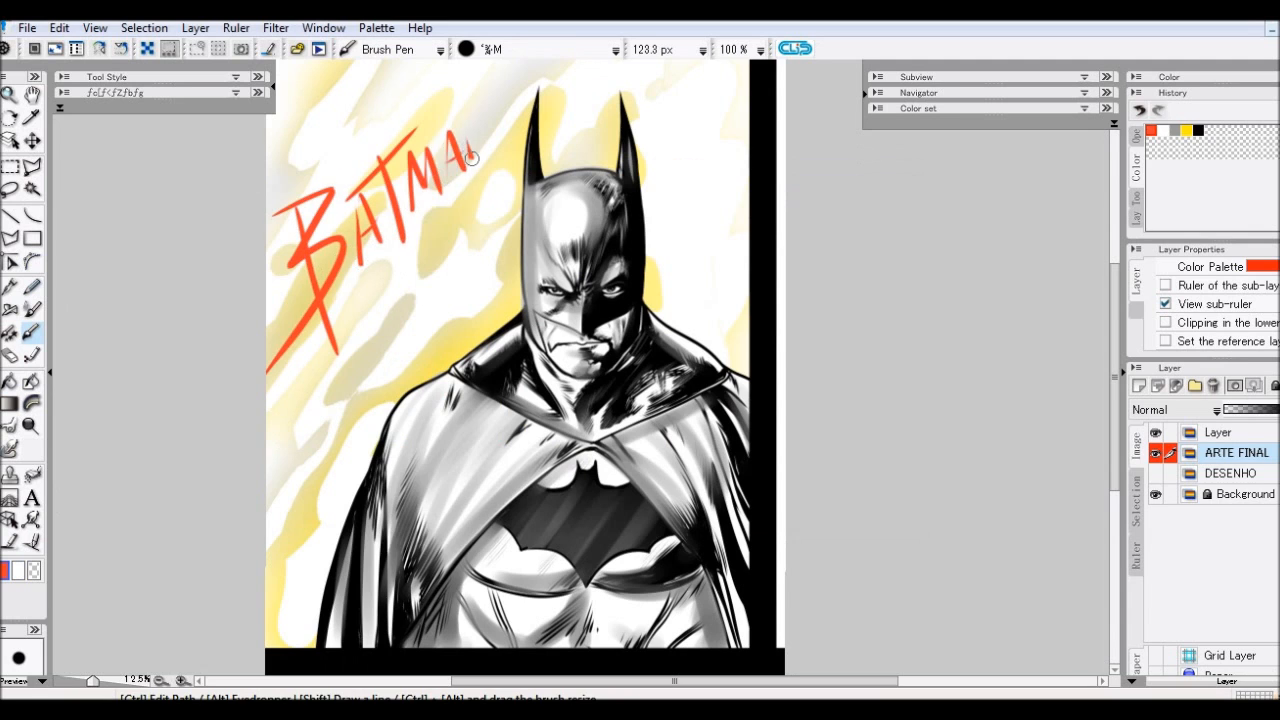